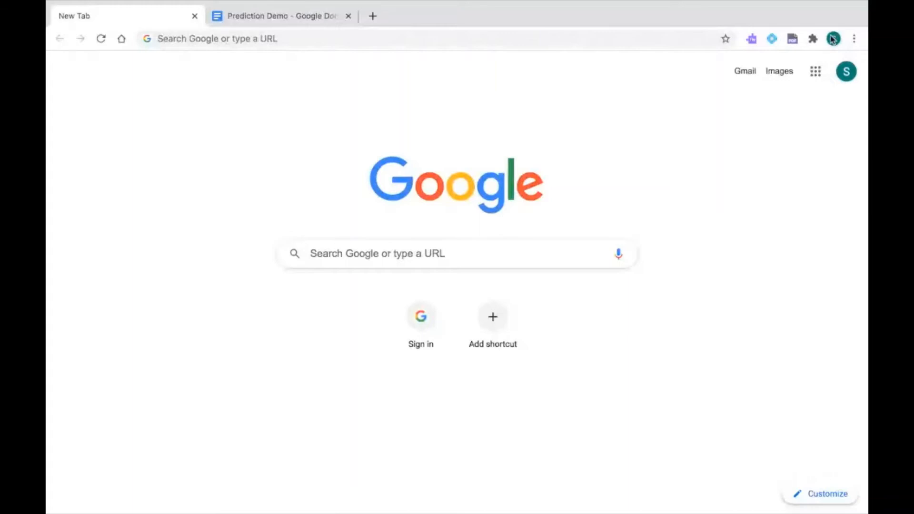
# Switch to the Prediction Demo Google Doc and activate the Read&Write toolbar on it
pyautogui.click(833, 38)
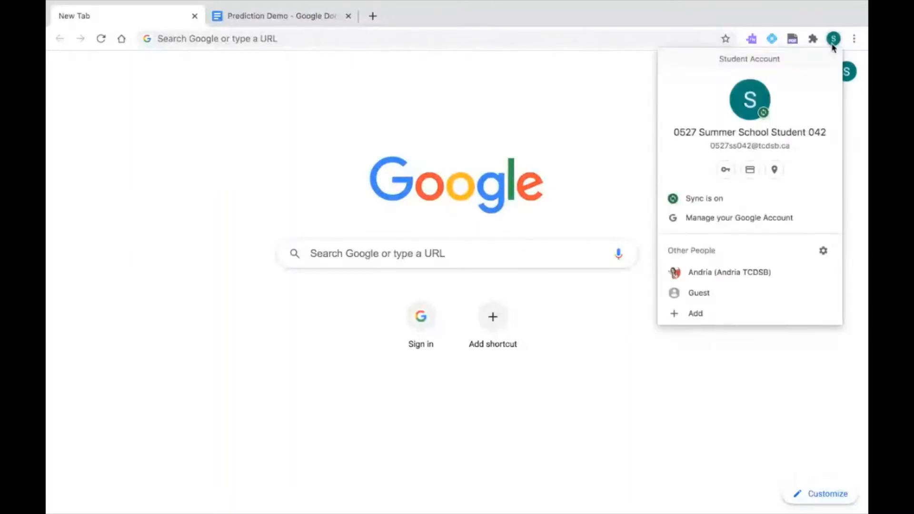
pyautogui.moveTo(820, 168)
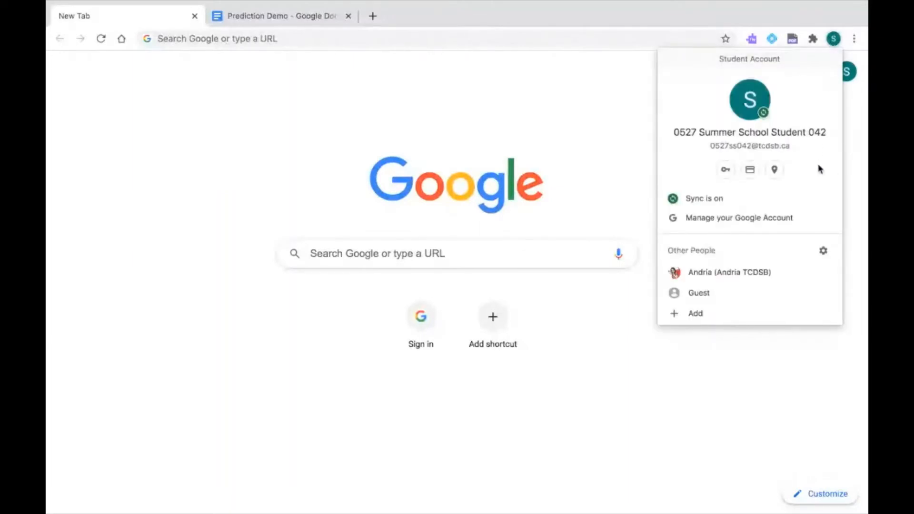
pyautogui.moveTo(752, 160)
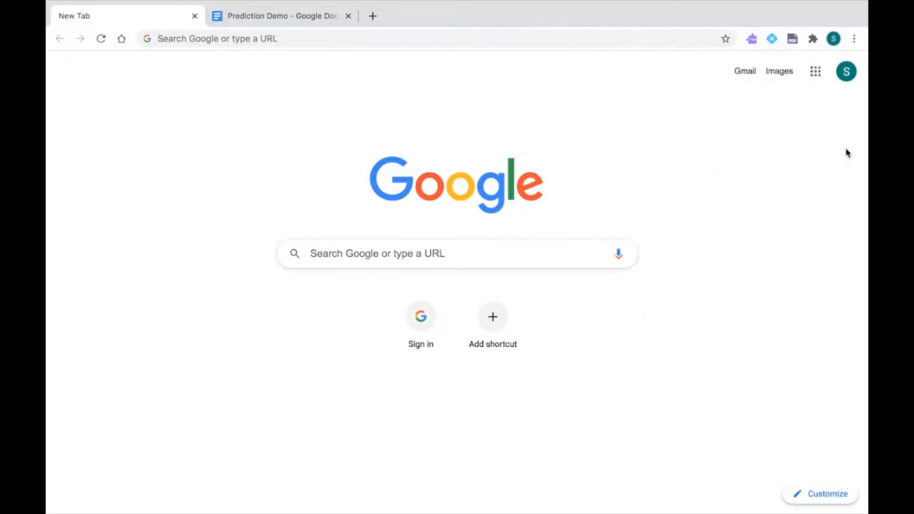
pyautogui.moveTo(801, 103)
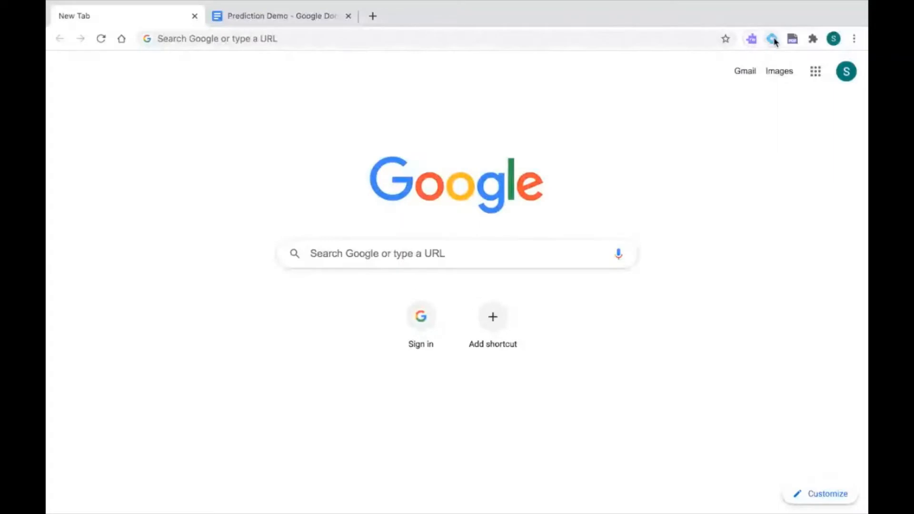
pyautogui.moveTo(818, 251)
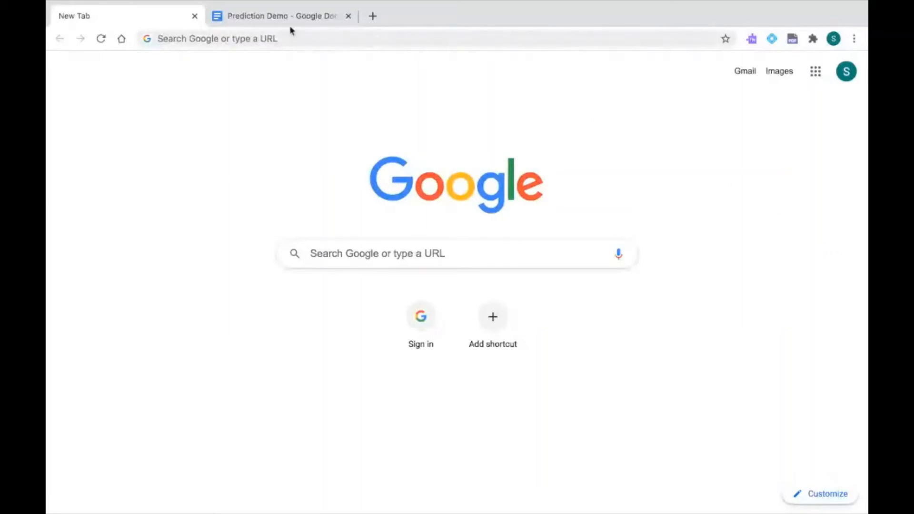
pyautogui.click(280, 16)
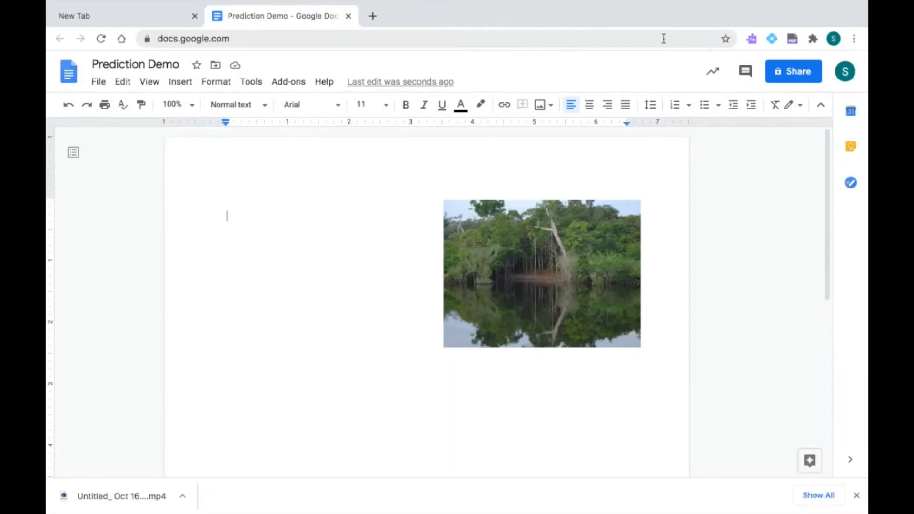
pyautogui.click(751, 38)
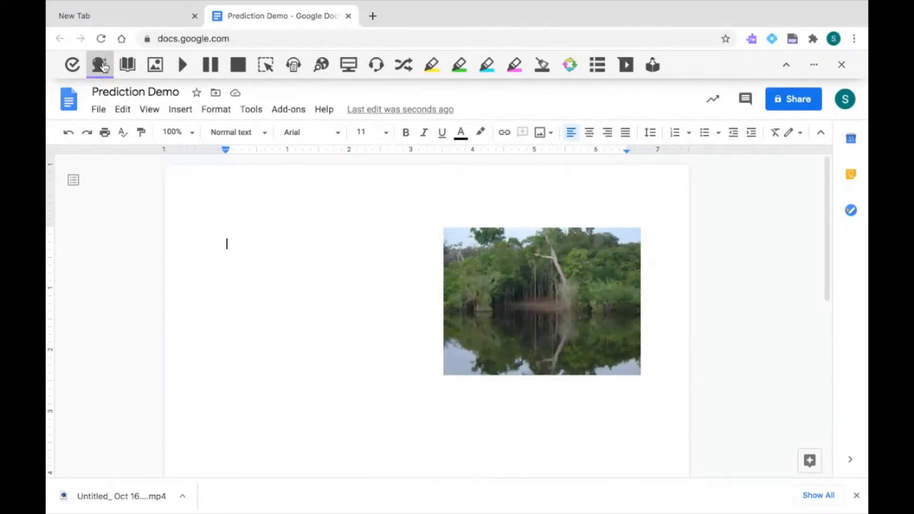
# Start the document with 'The Amazon', picking 'Amazon' from word prediction after typing 'The Ama'
pyautogui.write('The Ama')
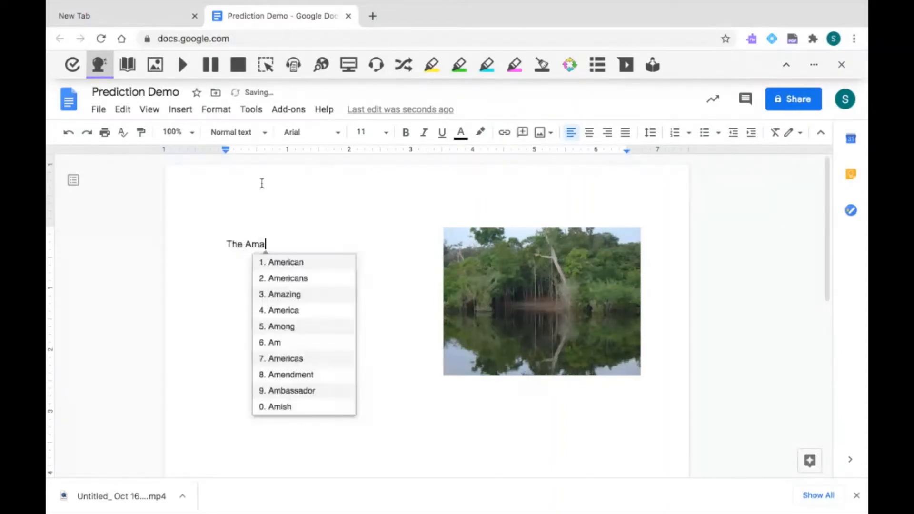
pyautogui.press('backspace')
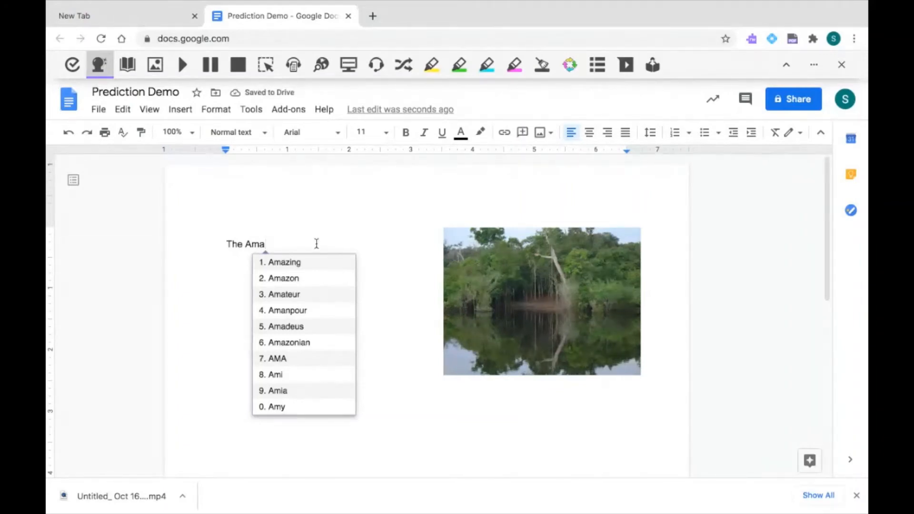
pyautogui.moveTo(297, 278)
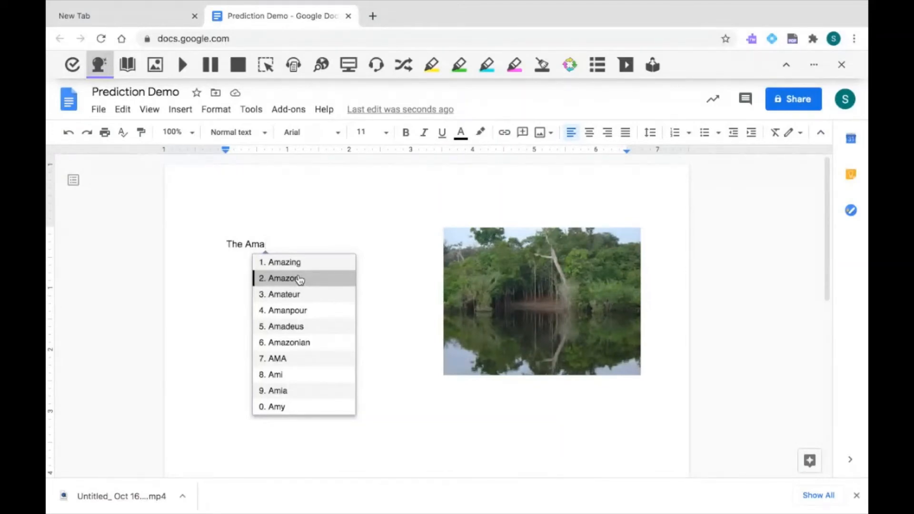
pyautogui.click(284, 278)
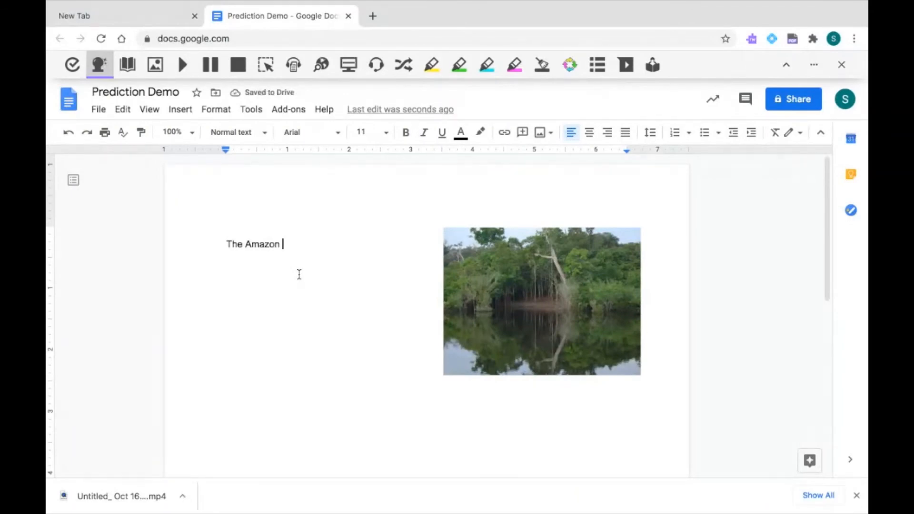
# Look up Amazon in the dictionary, then complete the sentence 'The Amazon jungle.' via prediction
pyautogui.click(154, 64)
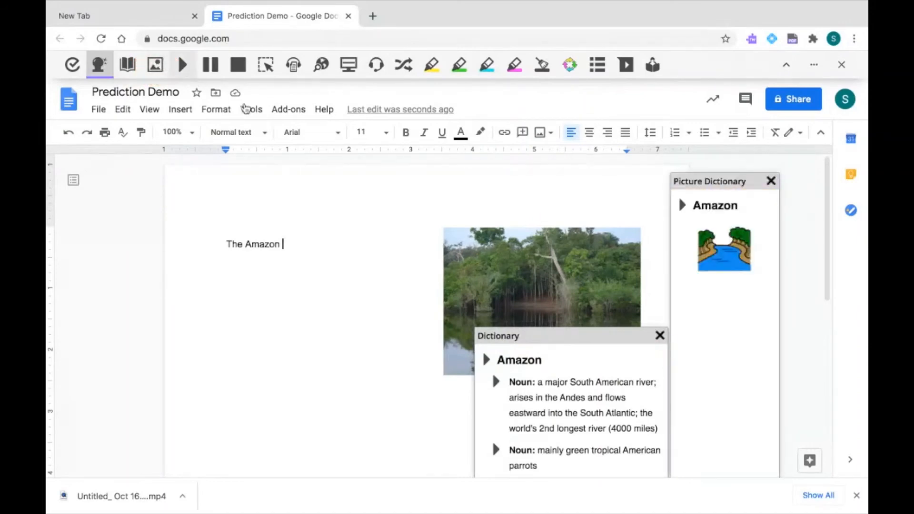
pyautogui.moveTo(314, 211)
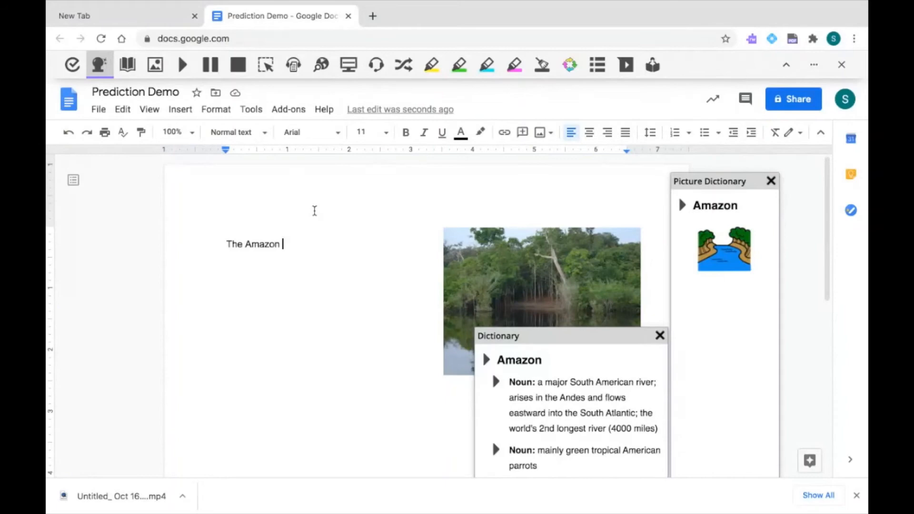
pyautogui.write('jungle')
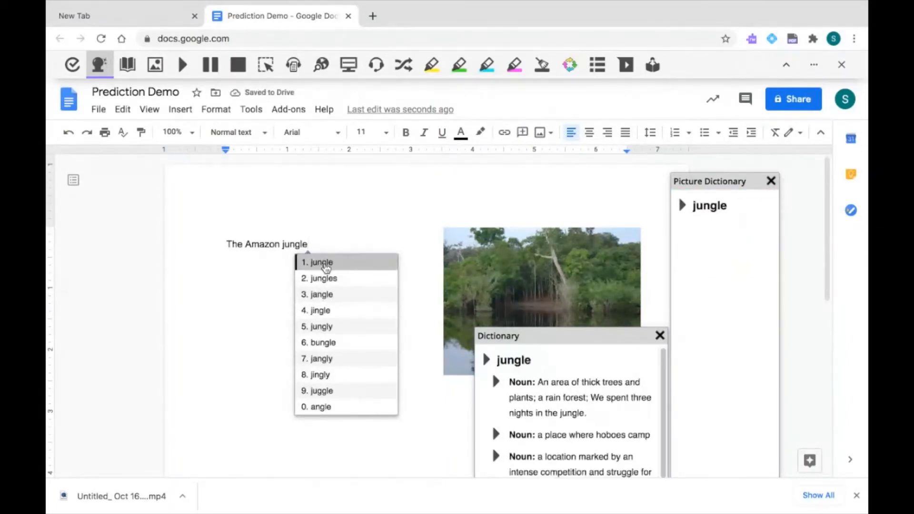
pyautogui.click(320, 263)
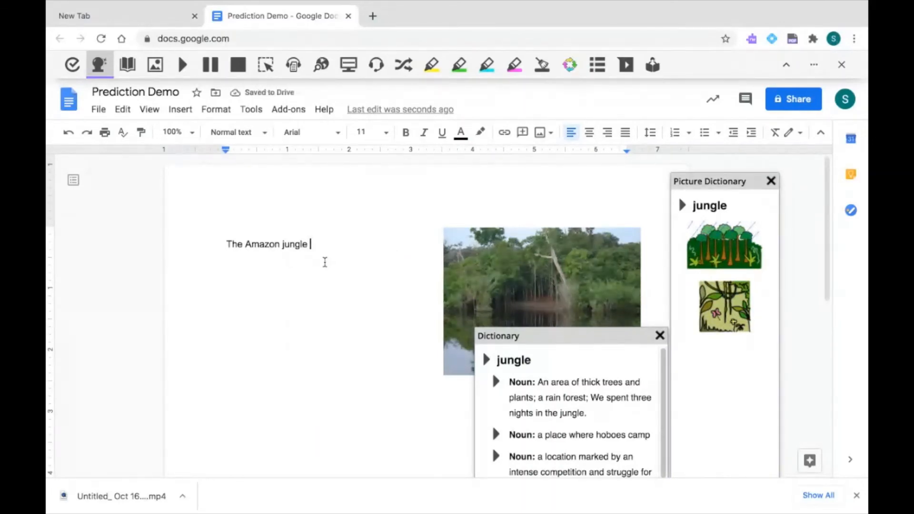
pyautogui.write('.')
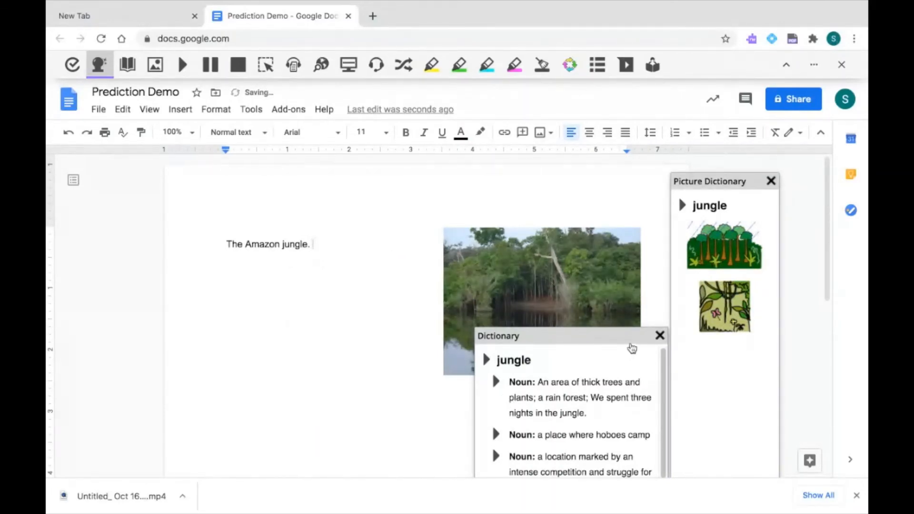
# Dismiss the word definitions and picture dictionary panels
pyautogui.click(659, 335)
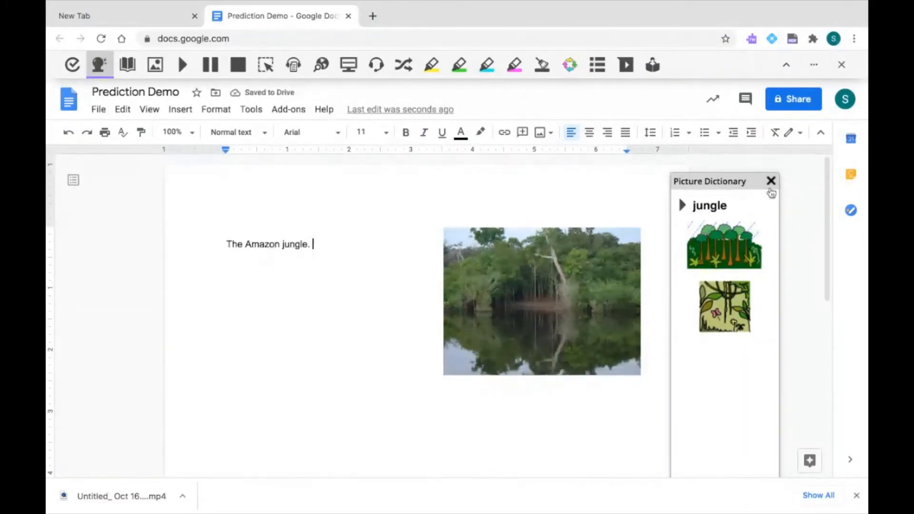
pyautogui.click(772, 181)
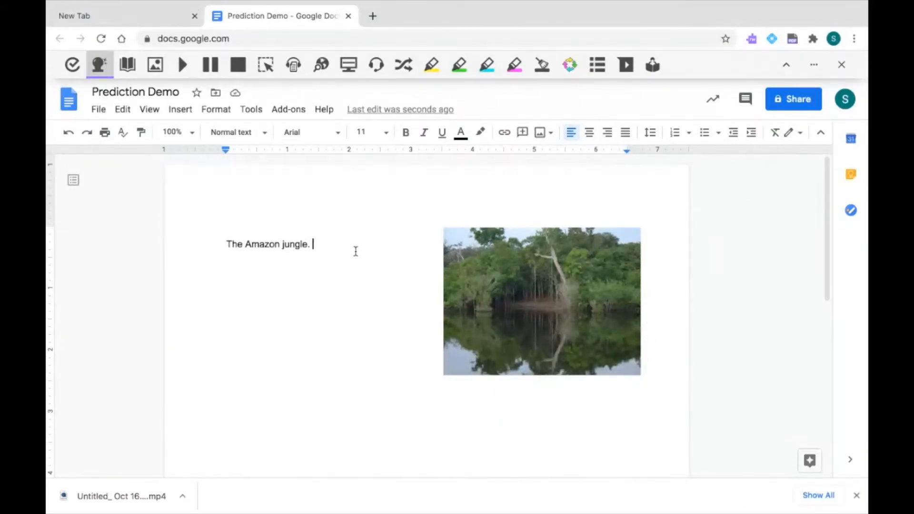
# Add 'Tree' on a new line, view its French translation 'arbre', and dismiss the translator
pyautogui.press('enter')
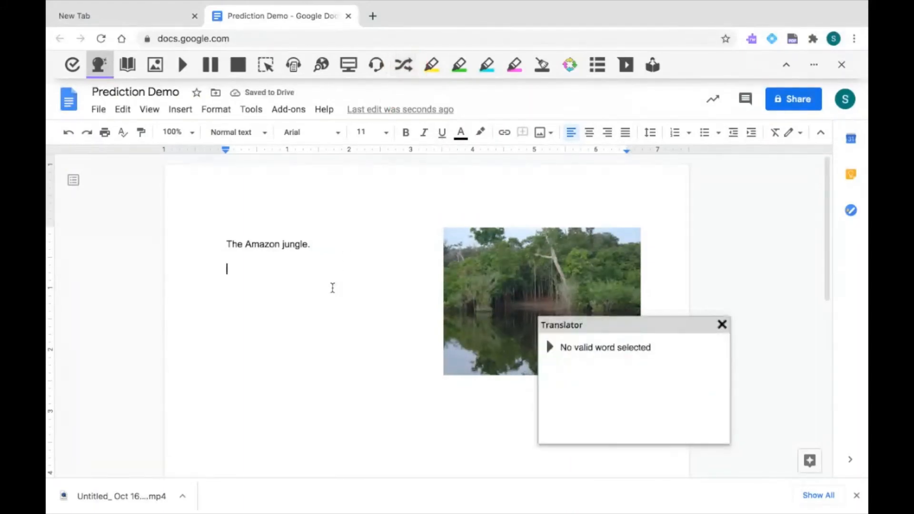
pyautogui.write('Tree')
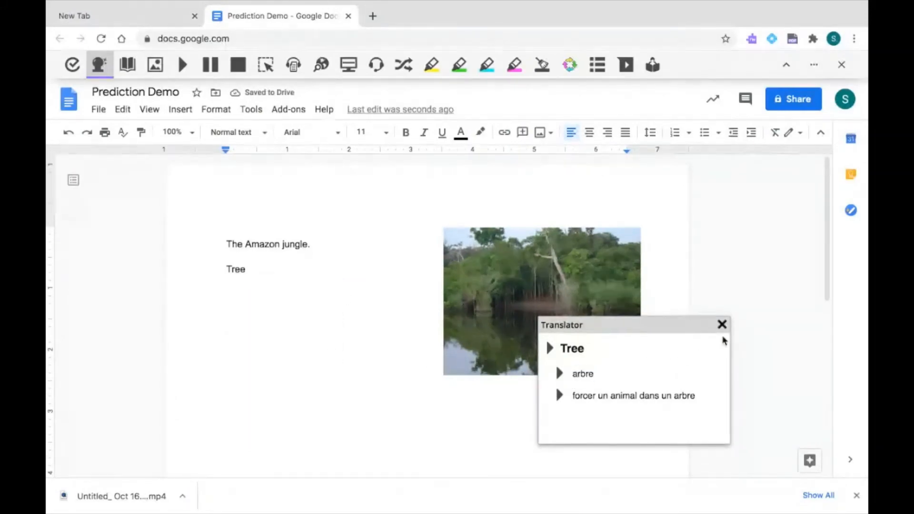
pyautogui.click(722, 324)
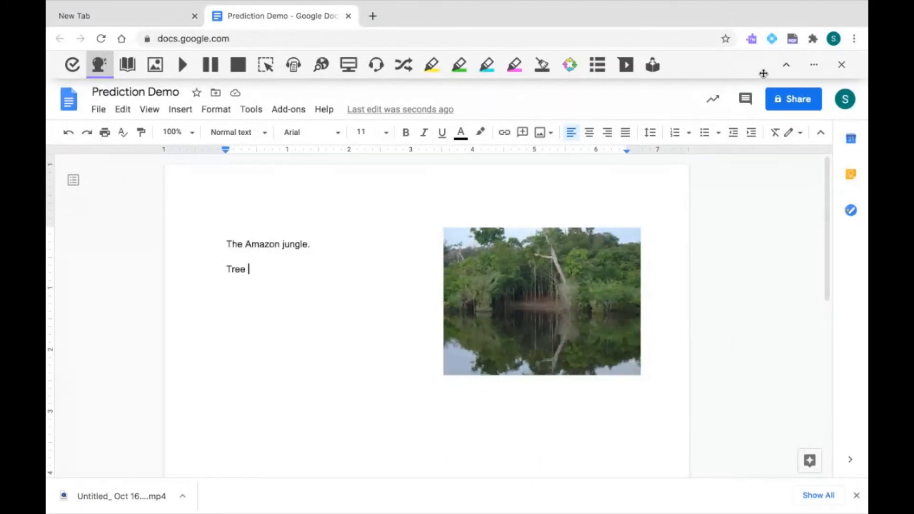
pyautogui.click(814, 65)
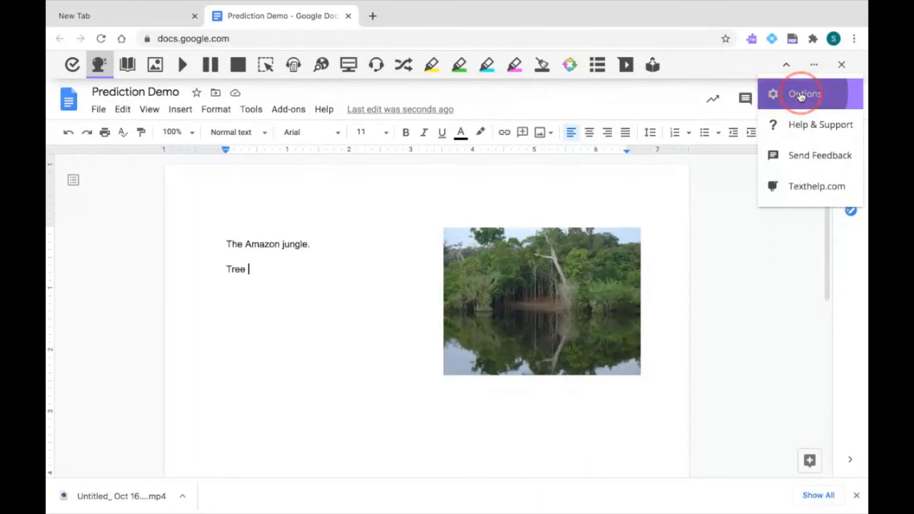
pyautogui.click(805, 93)
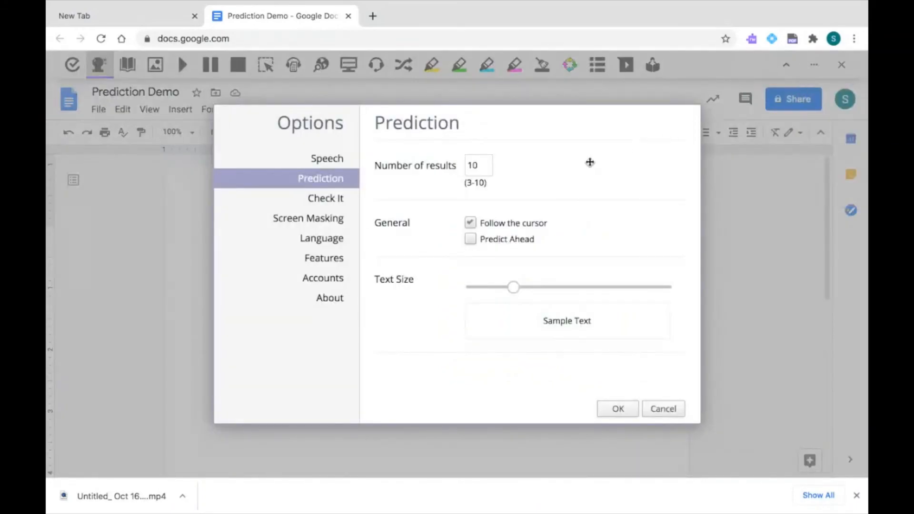
pyautogui.moveTo(544, 183)
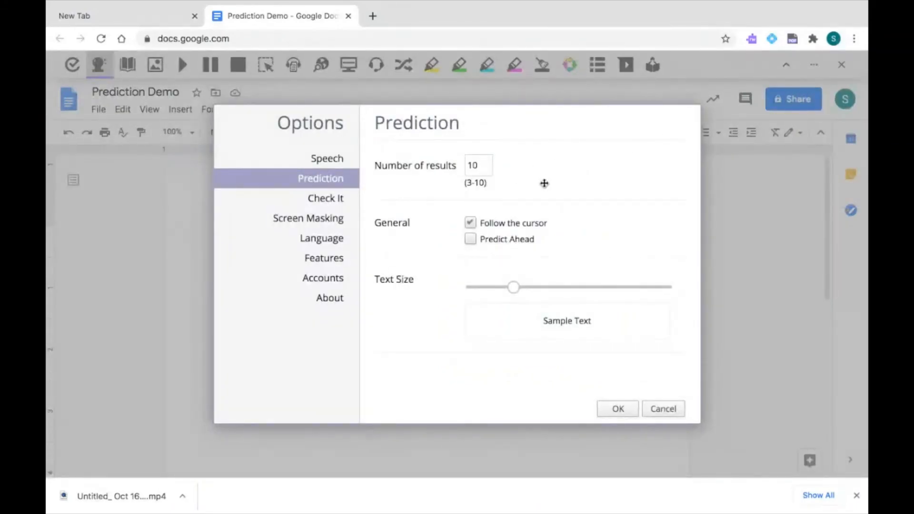
pyautogui.moveTo(583, 223)
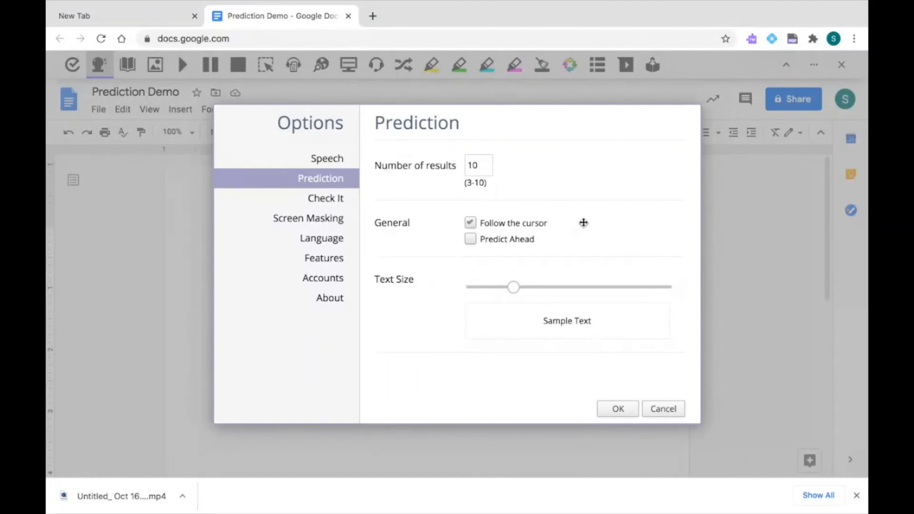
pyautogui.moveTo(580, 245)
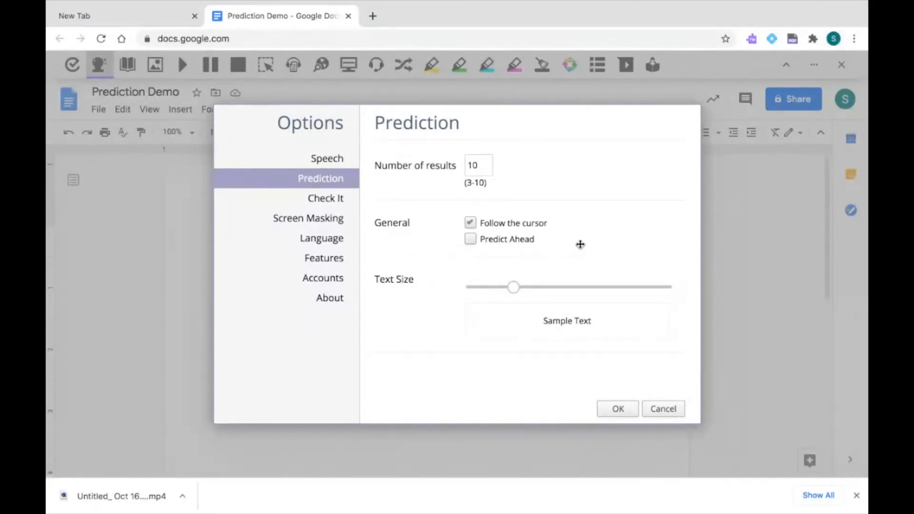
pyautogui.click(513, 287)
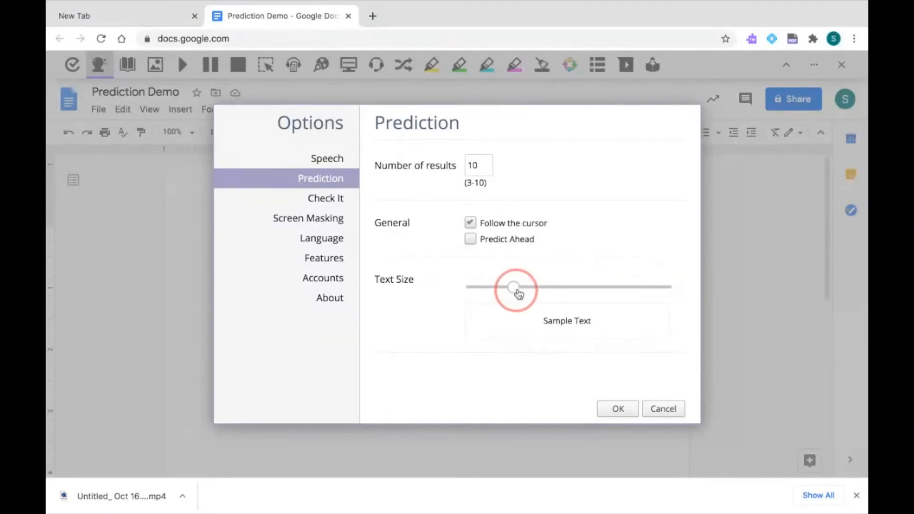
pyautogui.click(617, 408)
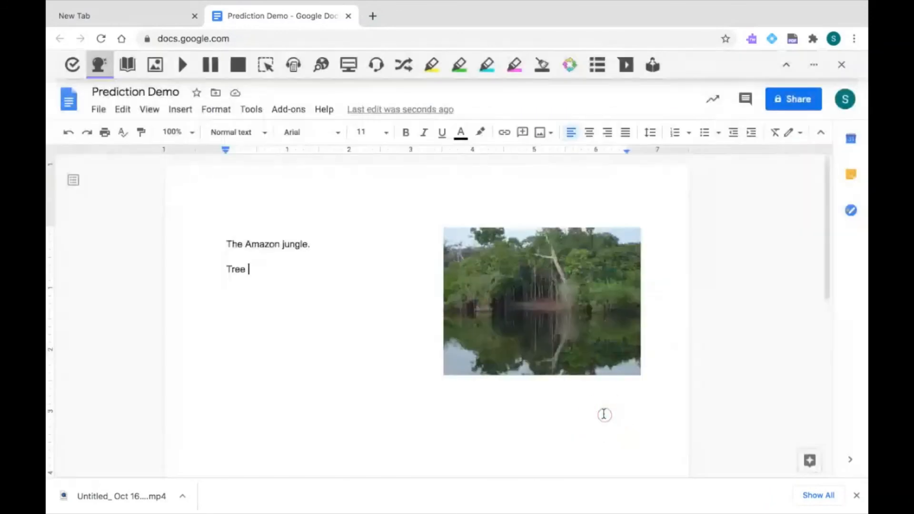